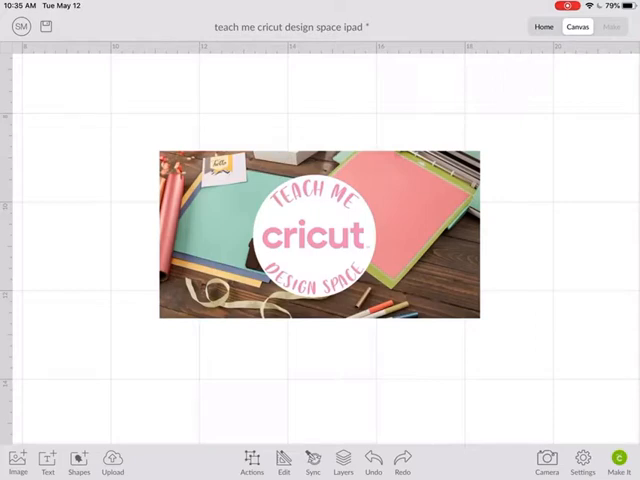
Open the Images library from the canvas's left toolbar
{"action": "left_click", "coordinate": [18, 461]}
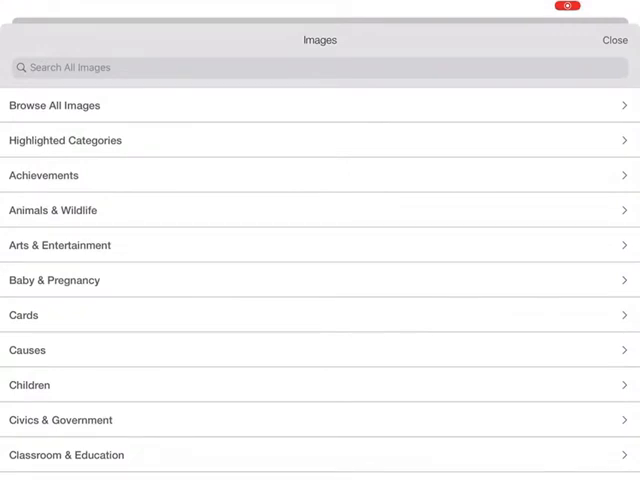
Expand Highlighted Categories to reveal Featured, Free this Week, Image Sets and Recently Added
{"action": "left_click", "coordinate": [65, 140]}
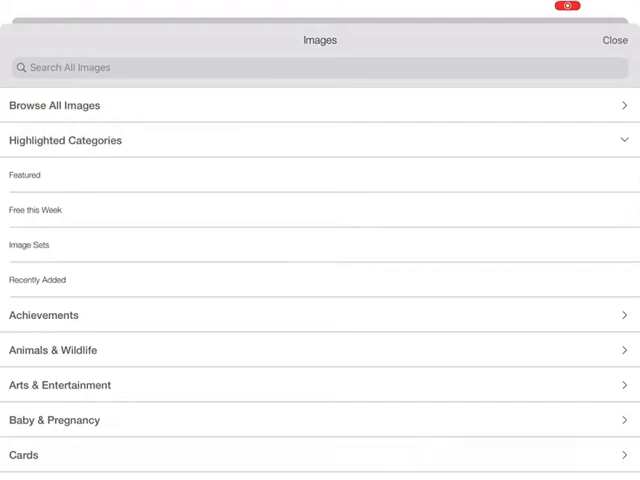
{"action": "left_click", "coordinate": [53, 350]}
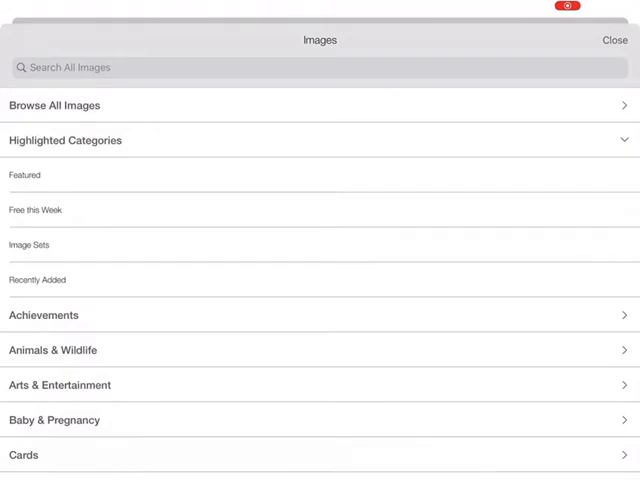
Search all images for 'Dog' and bring up Filters for the 1215 results
{"action": "left_click", "coordinate": [55, 105]}
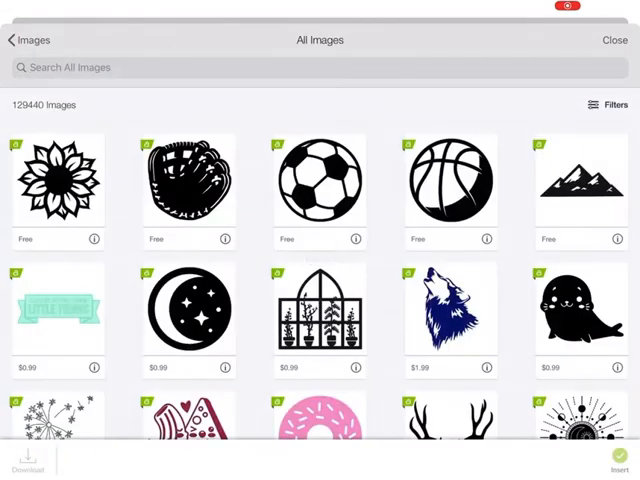
{"action": "left_click", "coordinate": [200, 67]}
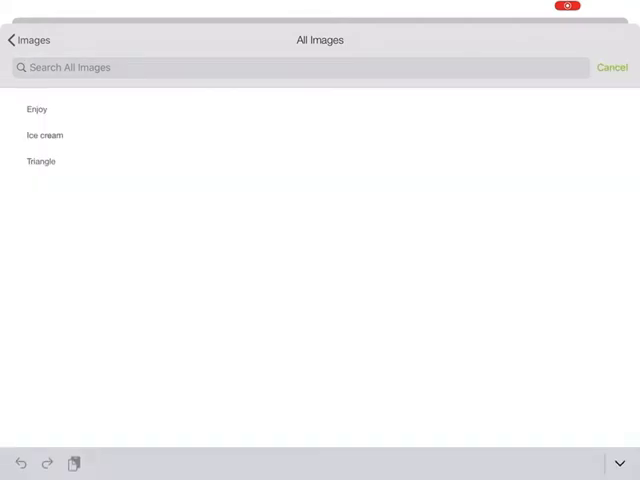
{"action": "type", "text": "Dog"}
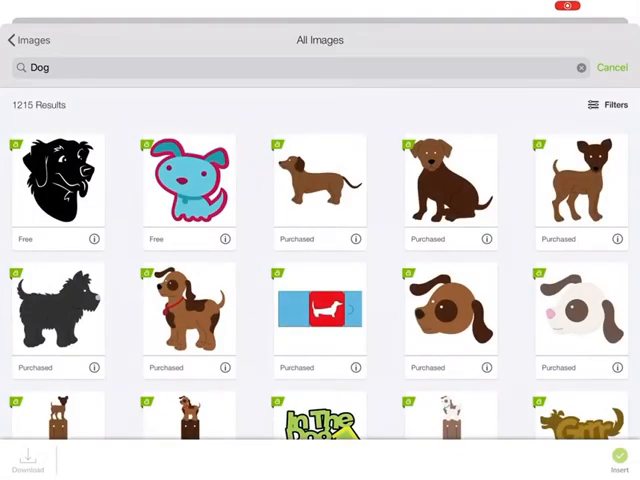
{"action": "left_click", "coordinate": [612, 104]}
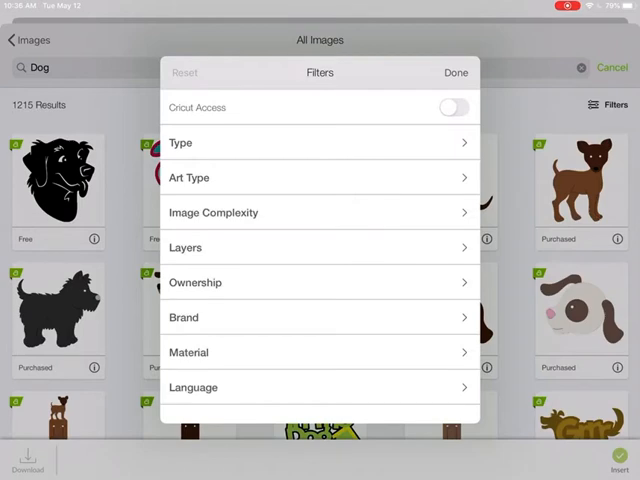
Filter the Dog results to the Disney brand, leaving 17 images
{"action": "left_click", "coordinate": [319, 282]}
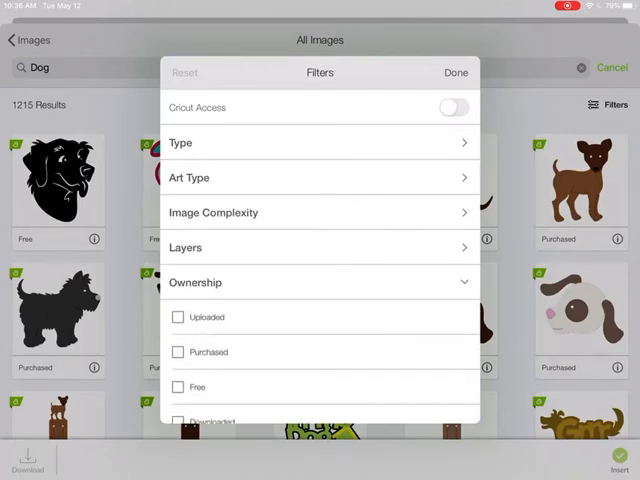
{"action": "left_click", "coordinate": [320, 282]}
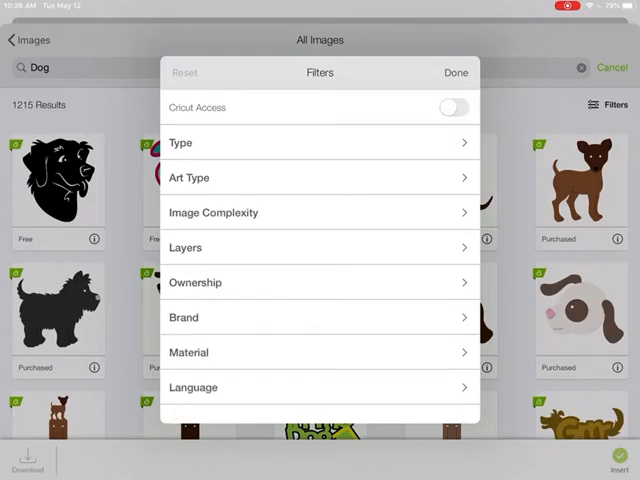
{"action": "left_click", "coordinate": [319, 317]}
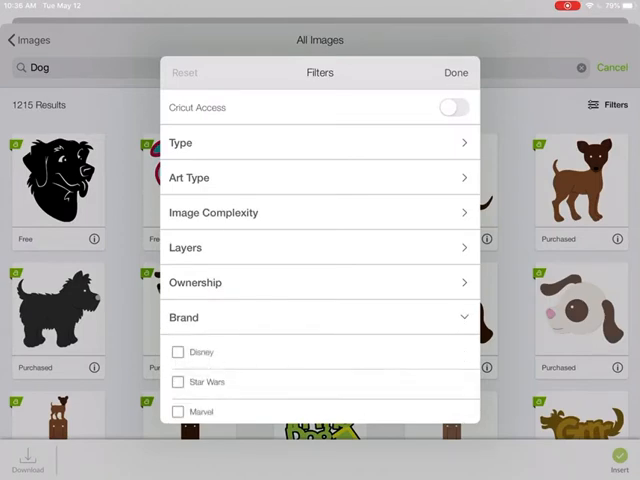
{"action": "left_click", "coordinate": [178, 351]}
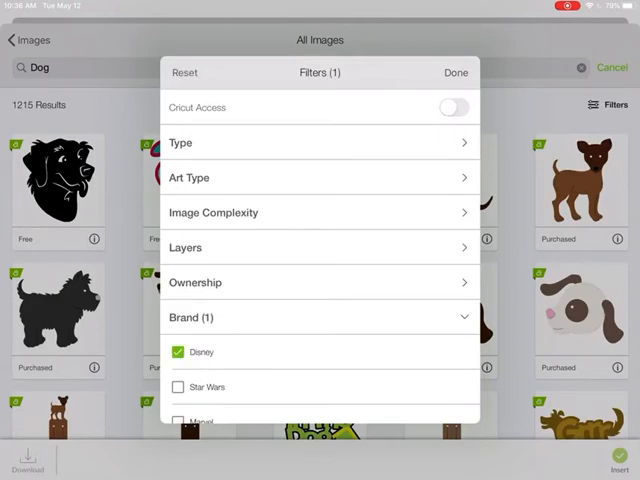
{"action": "left_click", "coordinate": [455, 72]}
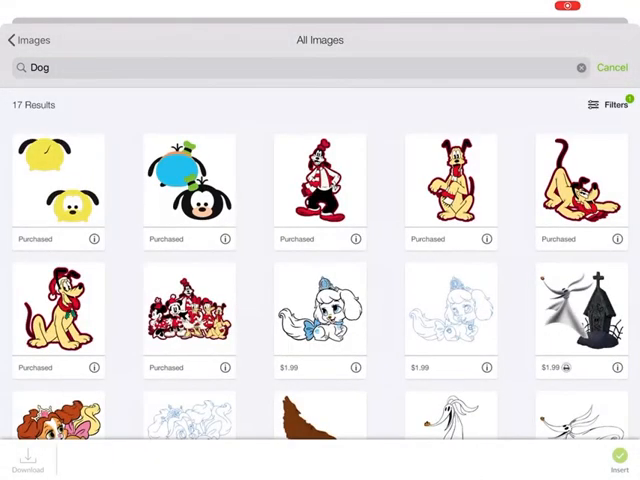
{"action": "scroll", "scroll_direction": "down", "scroll_amount": 3}
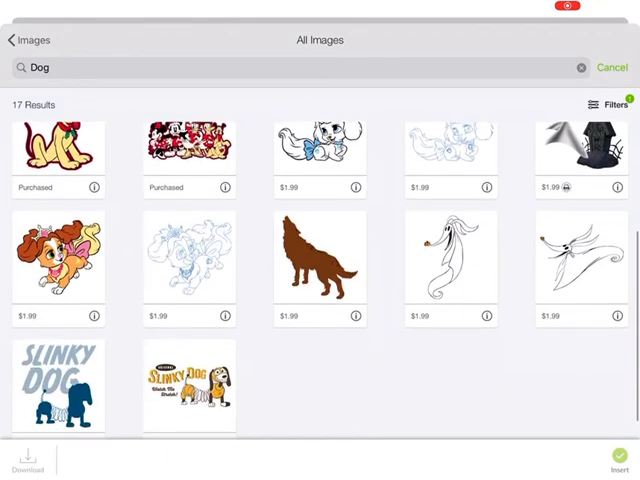
{"action": "left_click", "coordinate": [613, 104]}
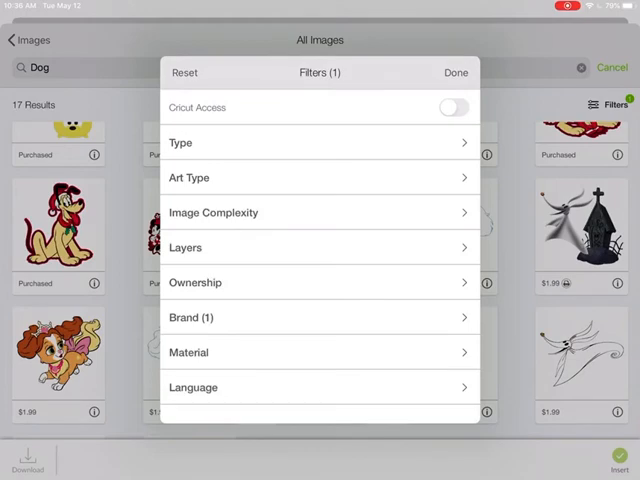
{"action": "left_click", "coordinate": [455, 72]}
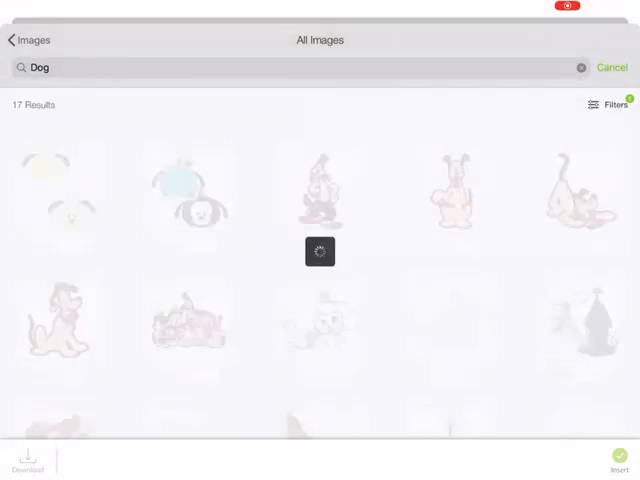